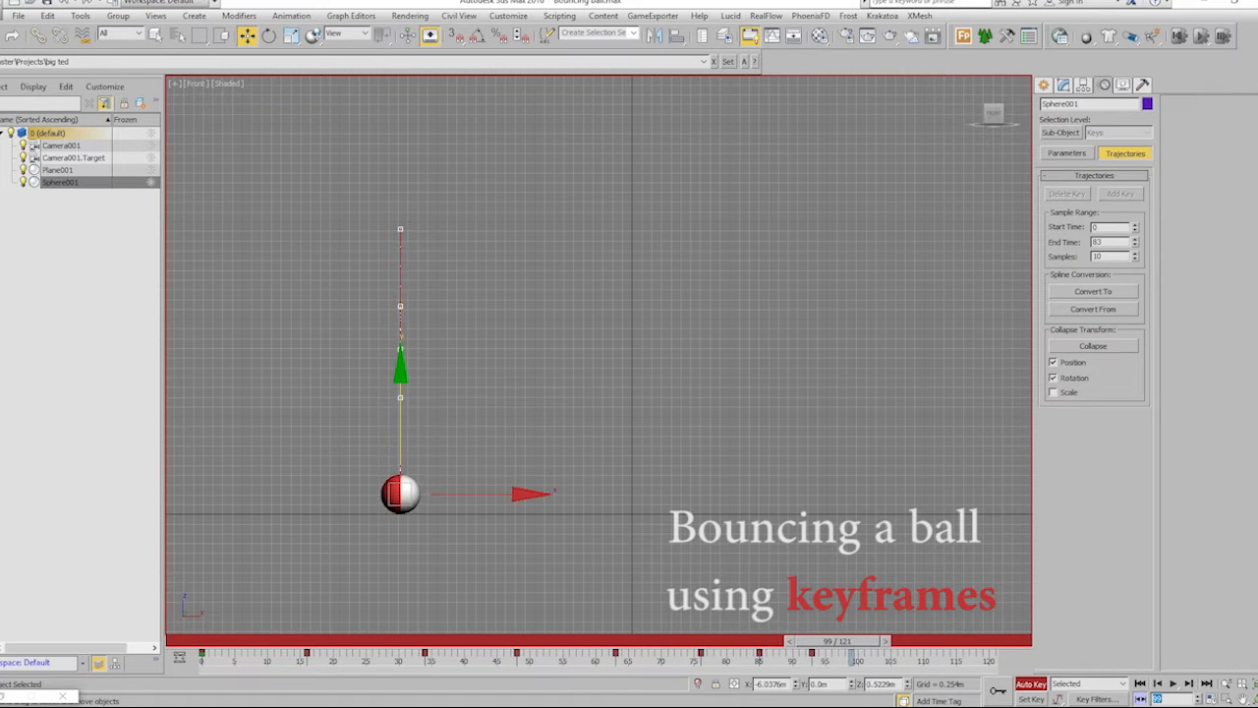
# Step: Scrub the time slider to the ball's last bounce, then play the keyframed bounce animation
pyautogui.moveTo(835, 640); pyautogui.dragTo(894, 641)
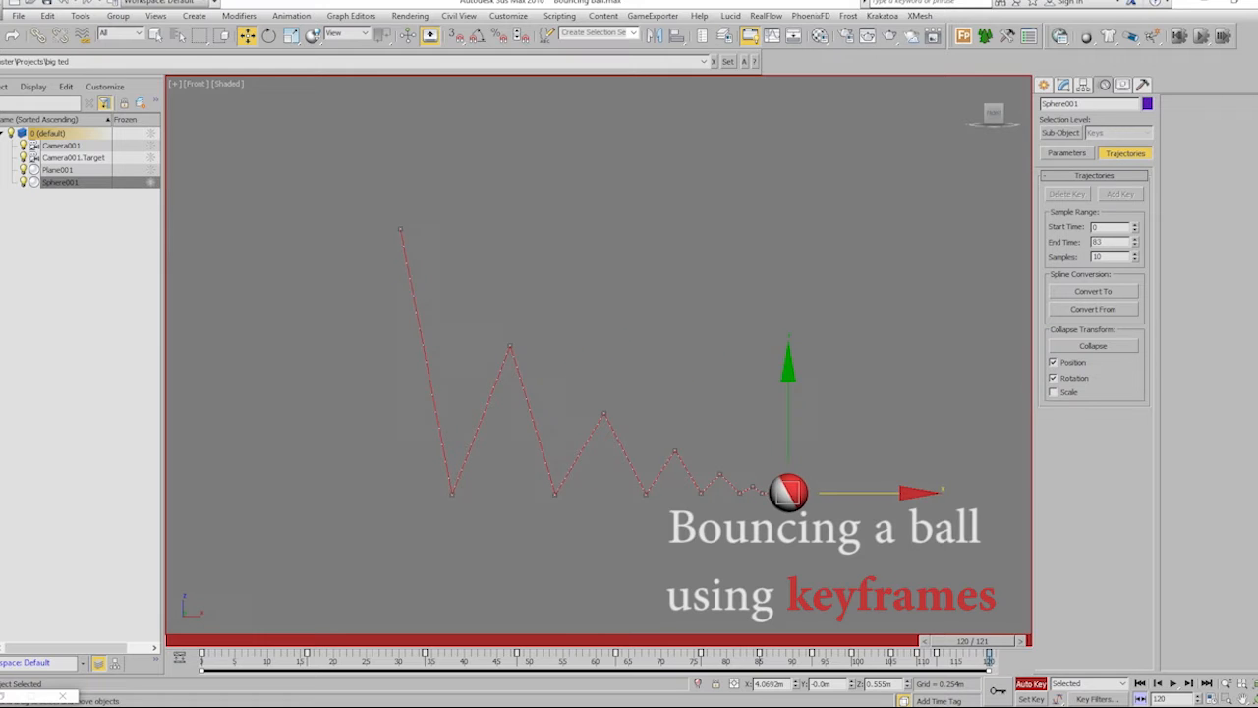
pyautogui.click(1171, 684)
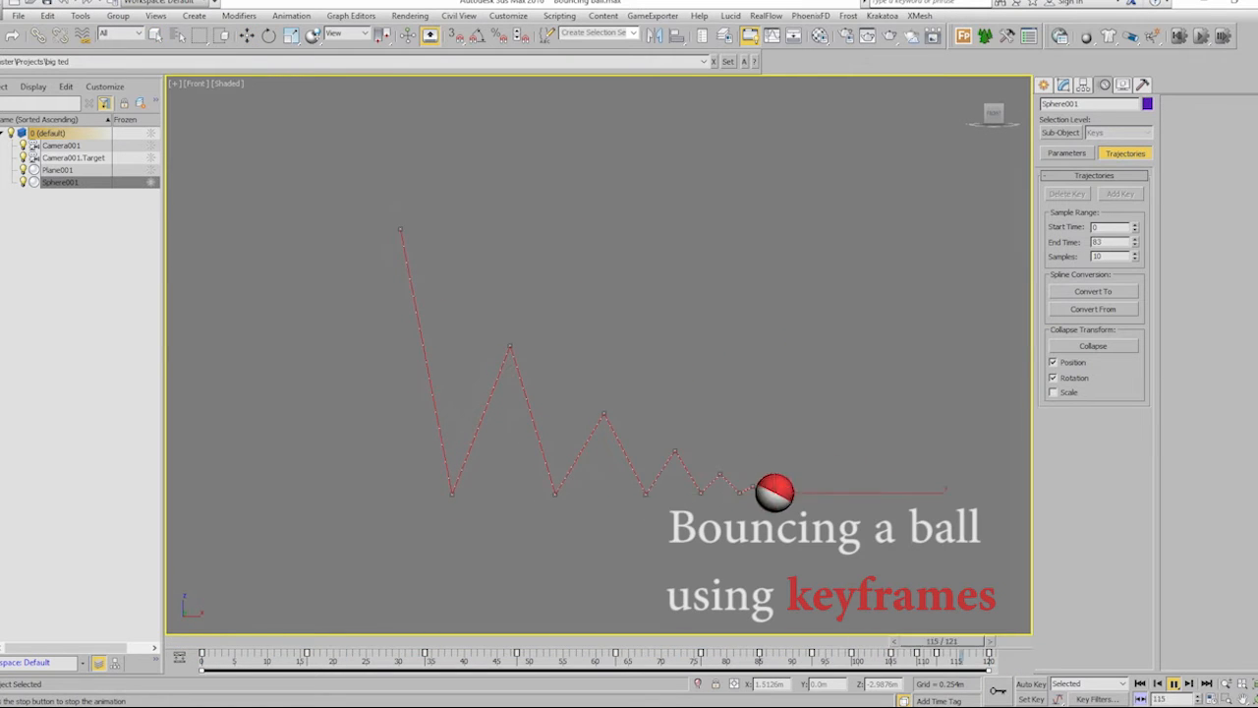
pyautogui.moveTo(948, 651); pyautogui.dragTo(594, 651)
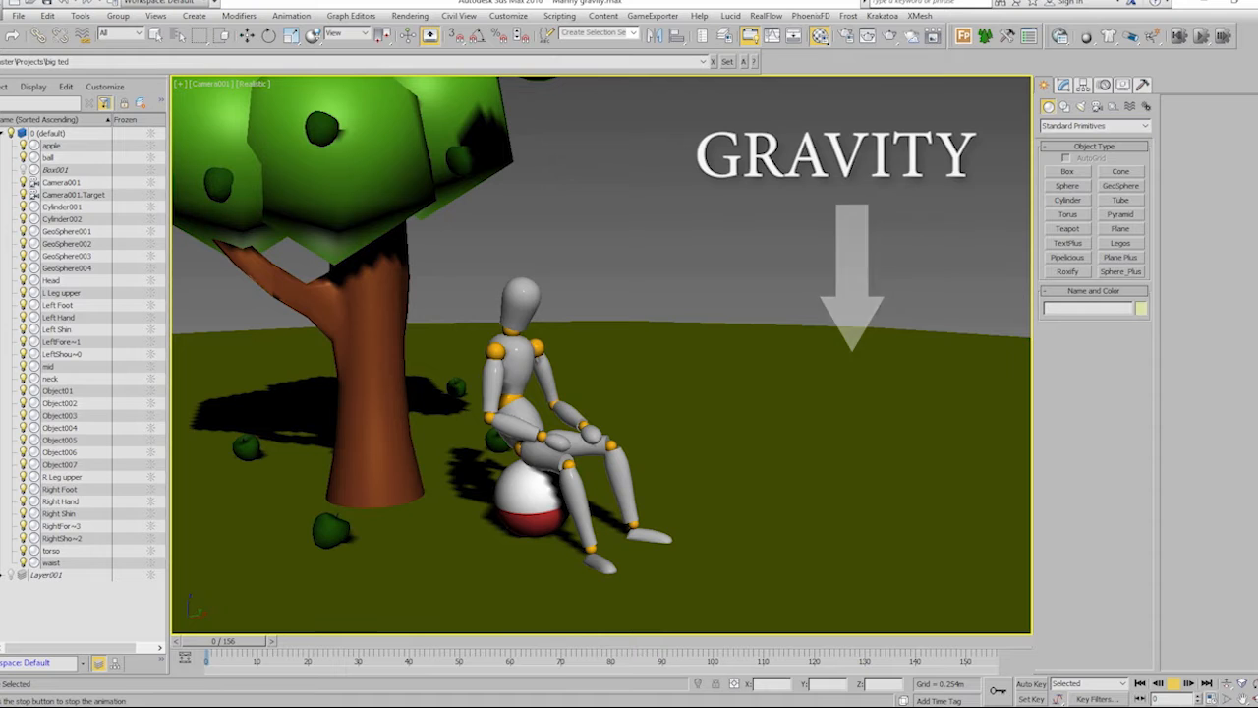
# Step: Bring up the gravity example scene with the mannequin, tree and ball in the Camera viewport
pyautogui.click(1172, 684)
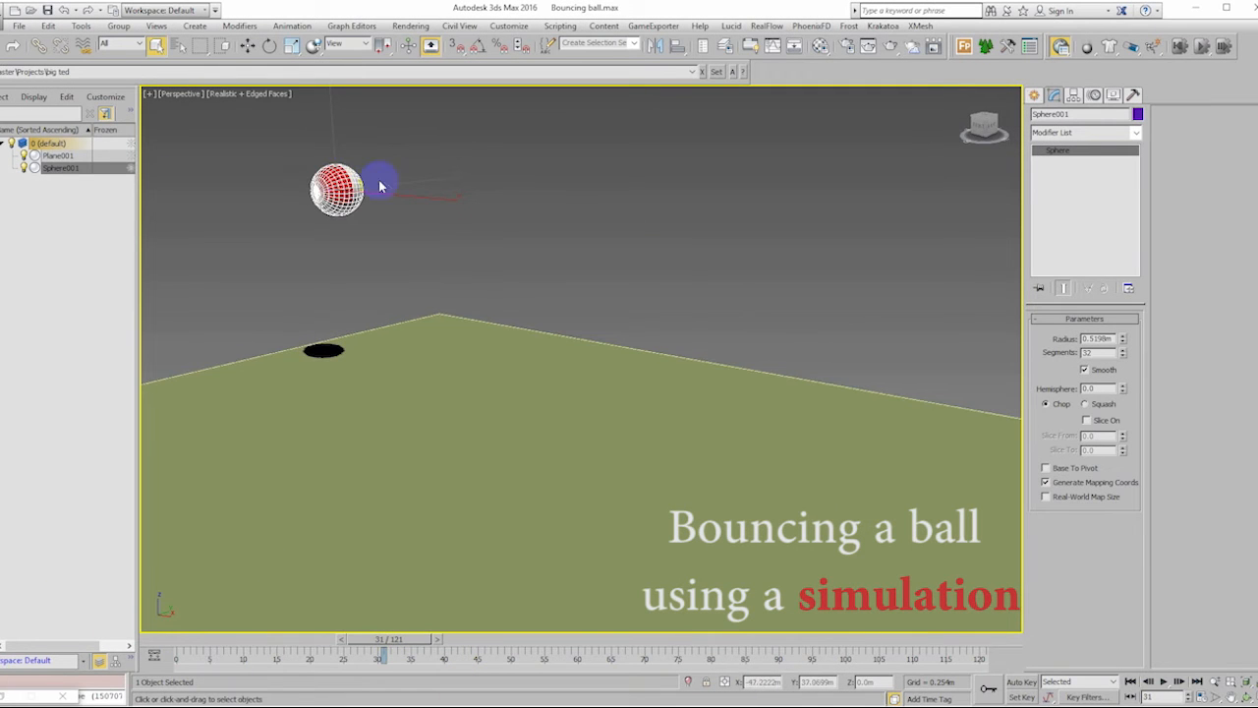
# Step: Select Sphere001 above the ground plane and switch on Auto Key recording
pyautogui.moveTo(381, 653); pyautogui.dragTo(213, 652)
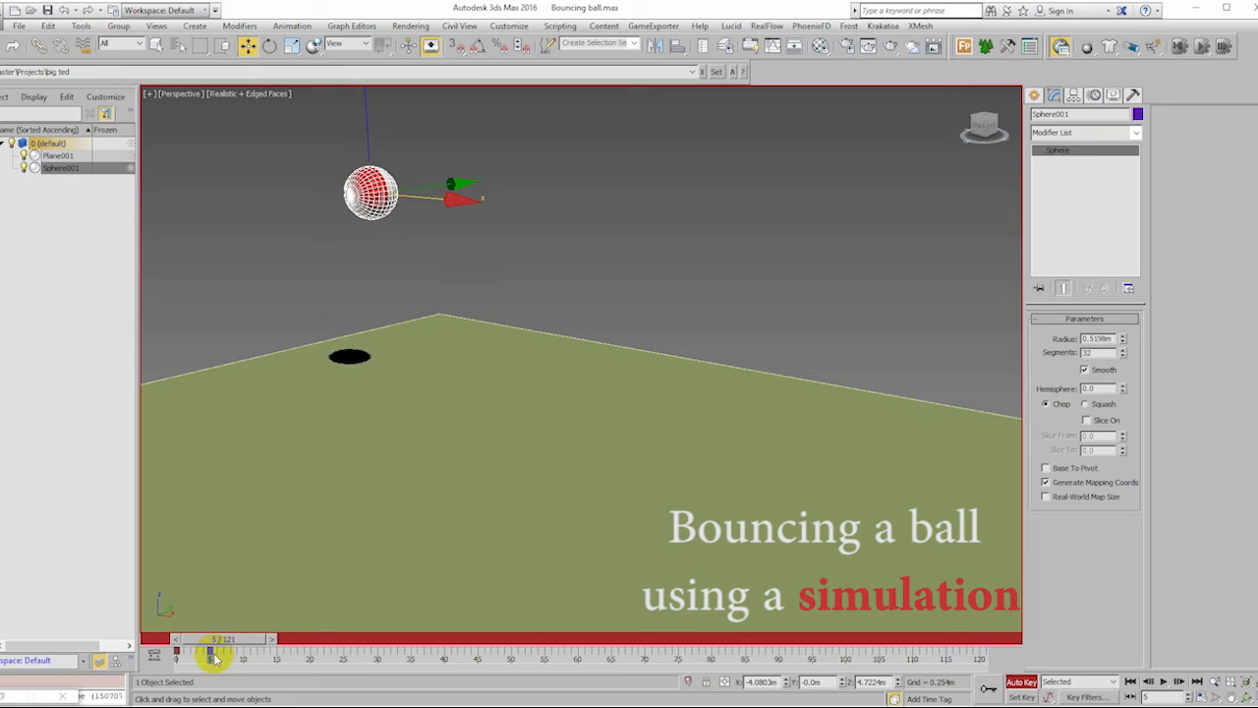